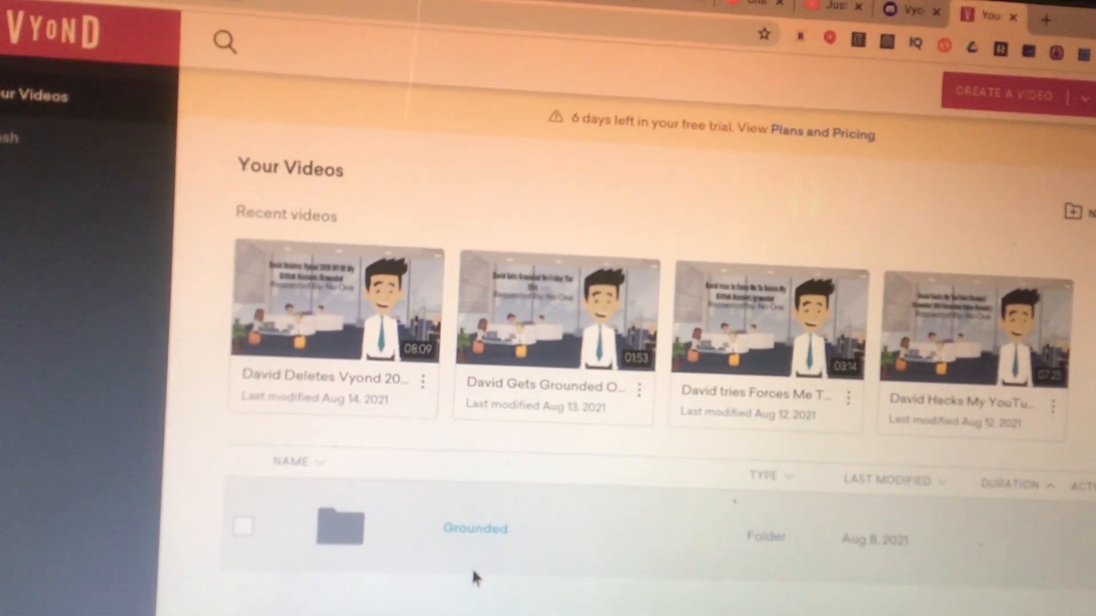
# Step: Open a saved video from the Your Videos dashboard into Vyond Studio
pyautogui.doubleClick(475, 528)
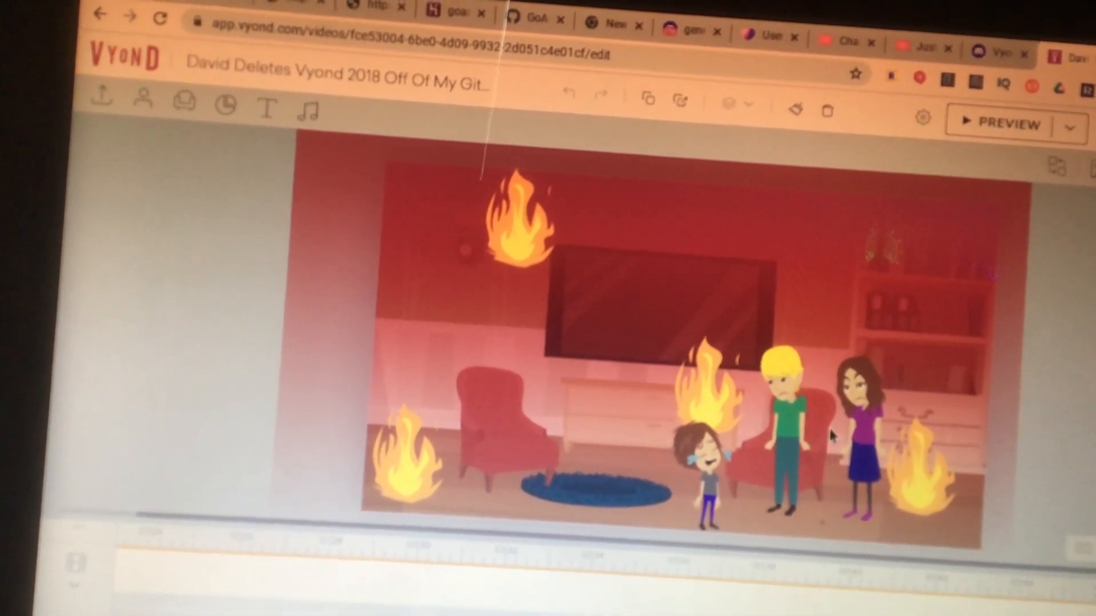
# Step: Select within the editor to bring up the scene template library beneath the red-alert scene
pyautogui.click(859, 434)
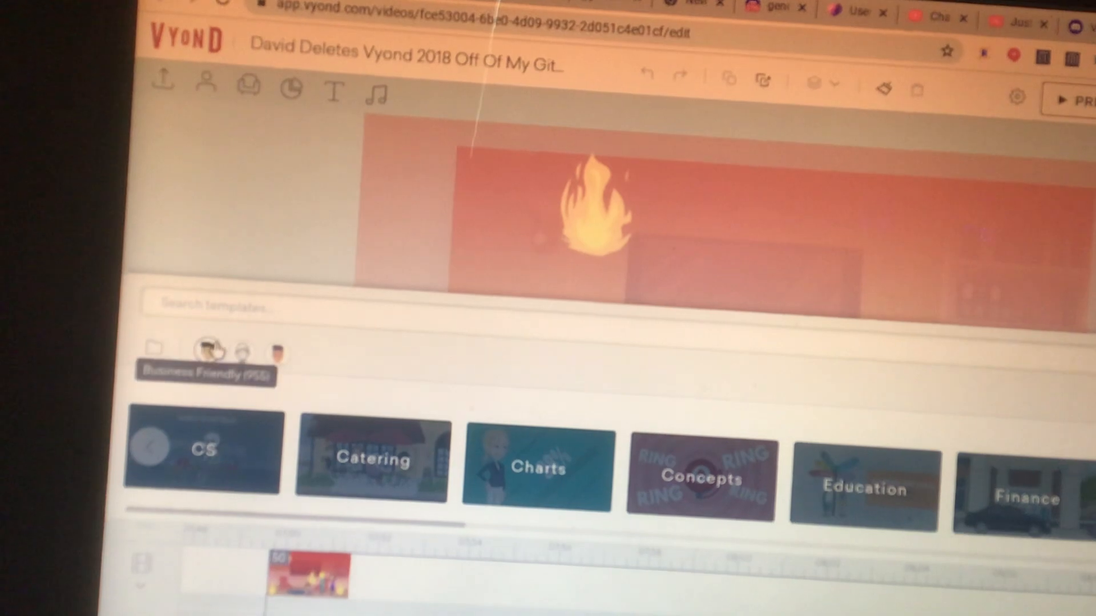
# Step: Add a new scene using a Business Friendly plain living room template
pyautogui.click(160, 360)
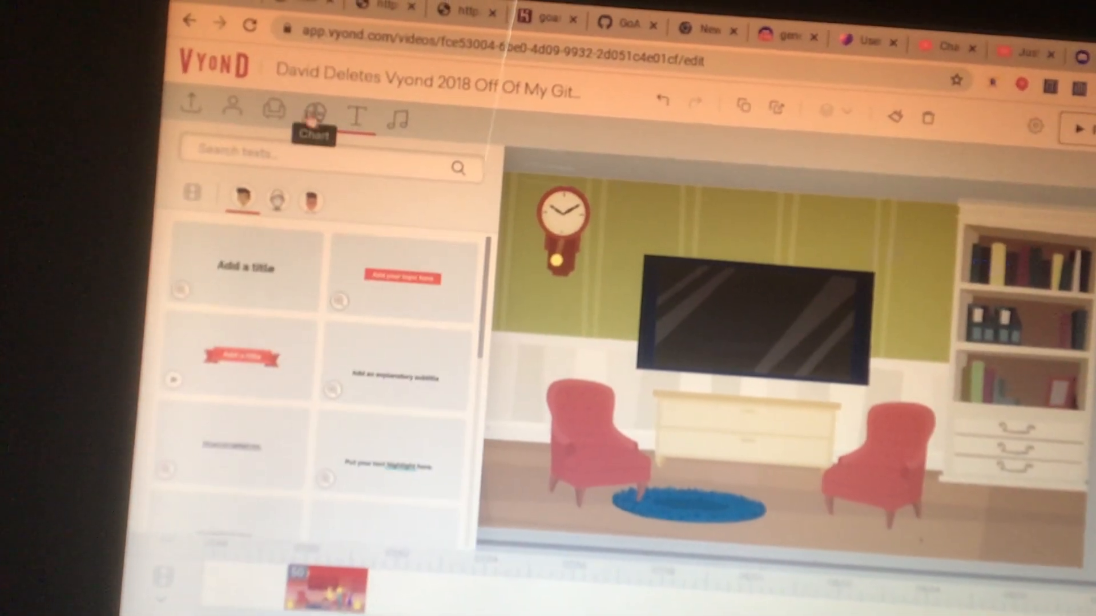
# Step: Search the props library for 'spotlight' and pick the spotlight suggestion
pyautogui.click(288, 115)
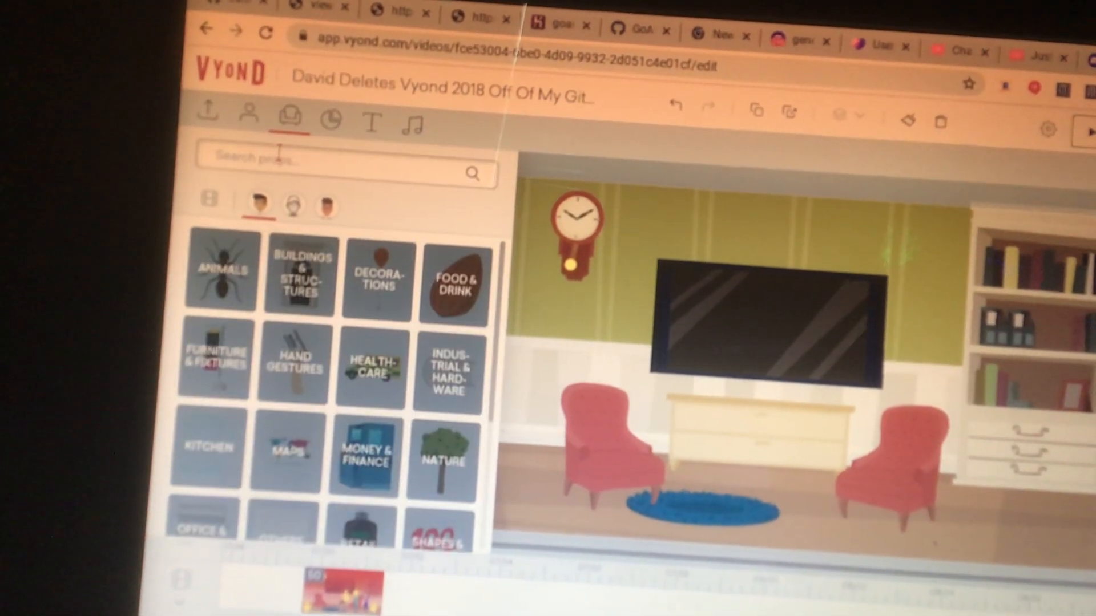
pyautogui.write('spl')
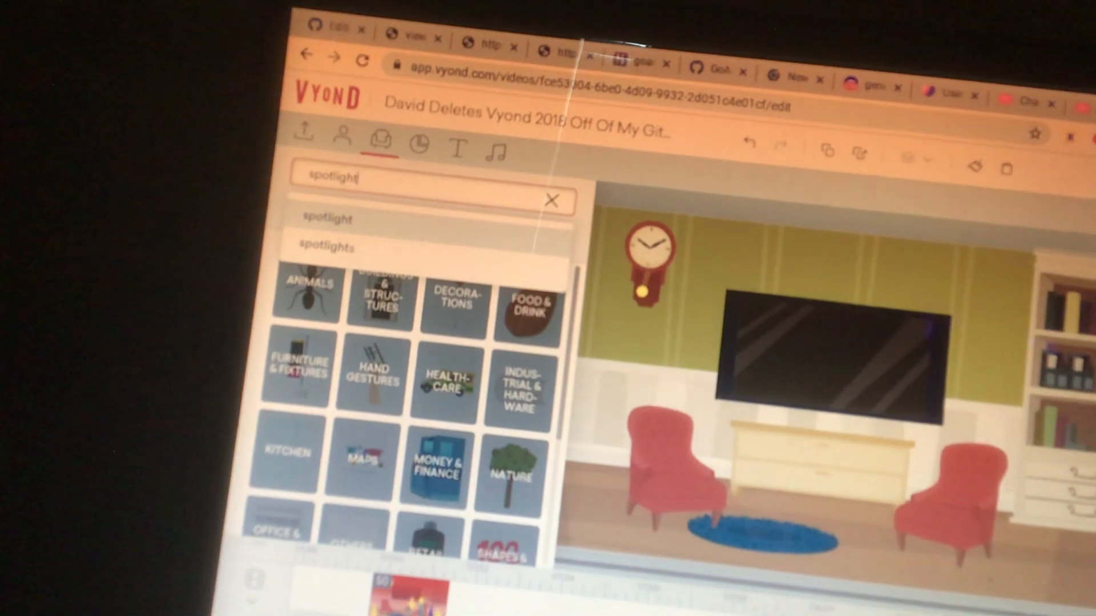
pyautogui.click(325, 217)
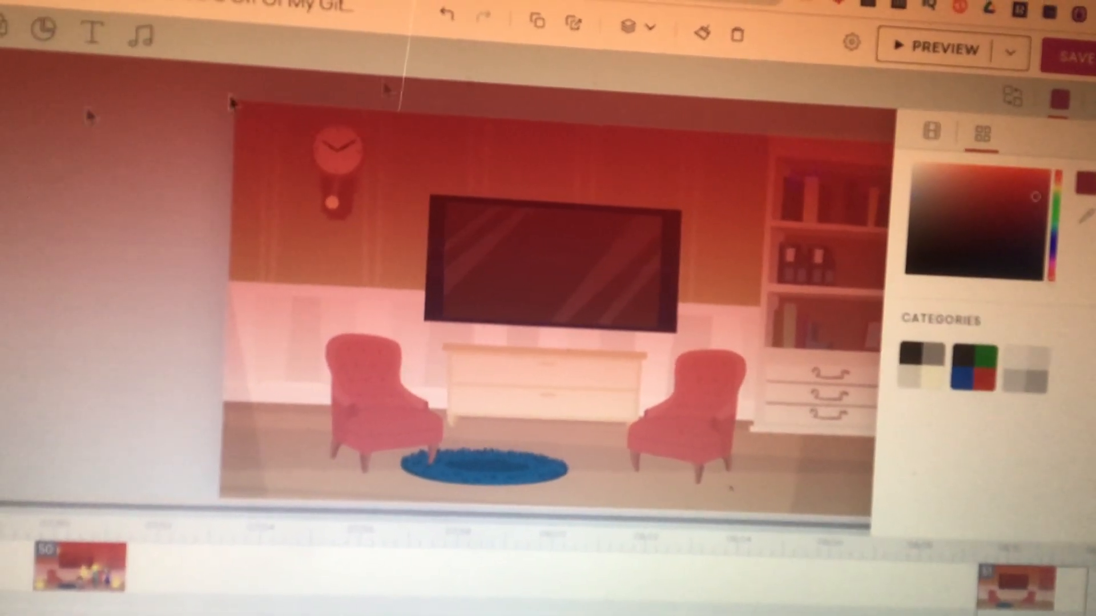
# Step: Return to the props library after tinting the scene red with the resized spotlight
pyautogui.click(114, 32)
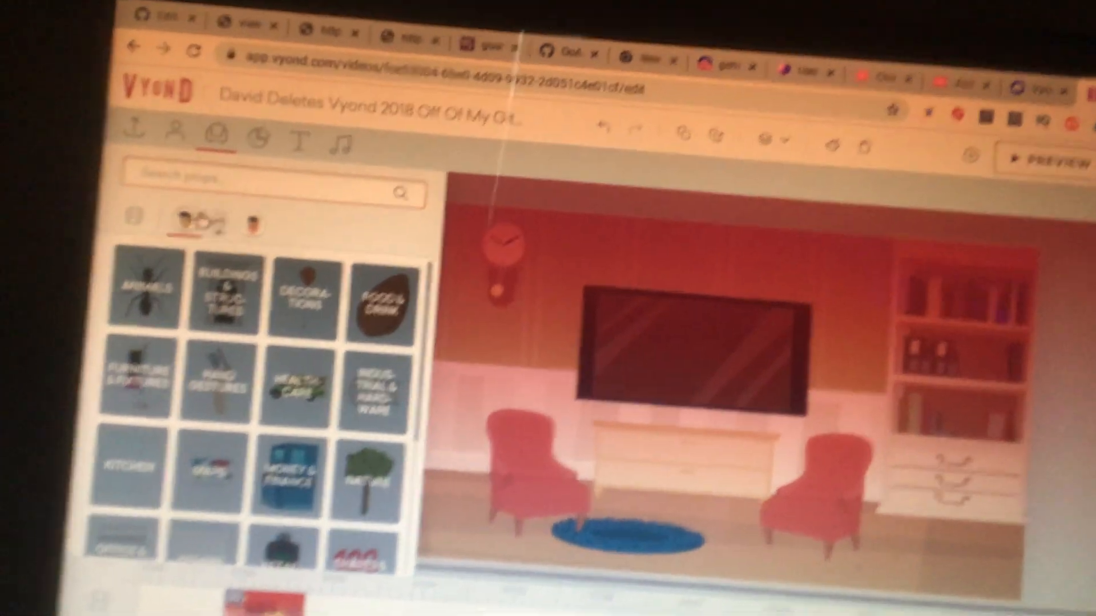
# Step: Search the props library for 'fire' to find flame props
pyautogui.write('fire')
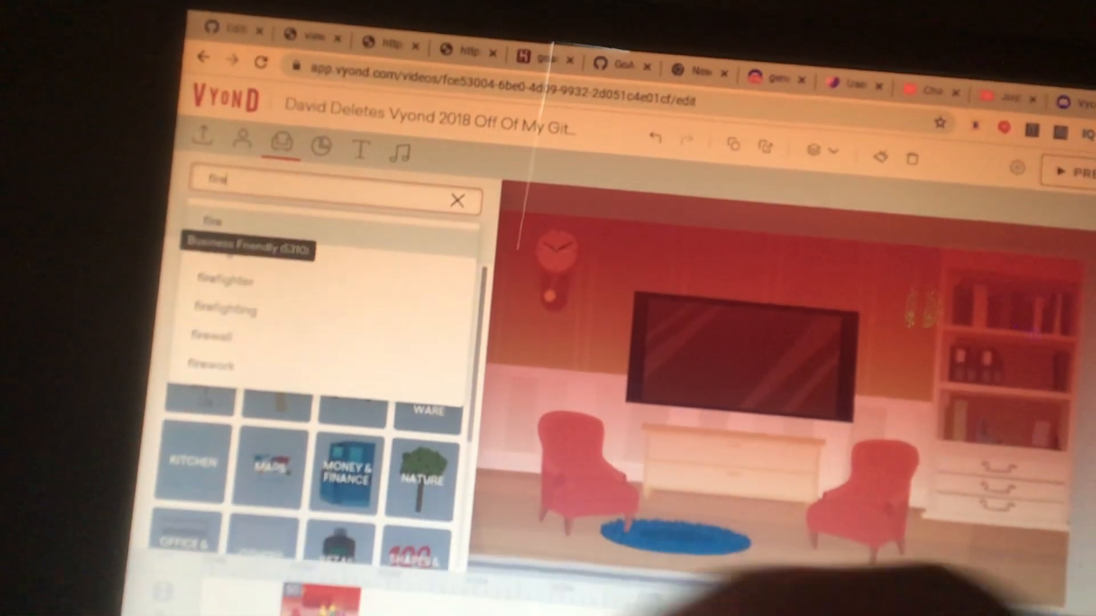